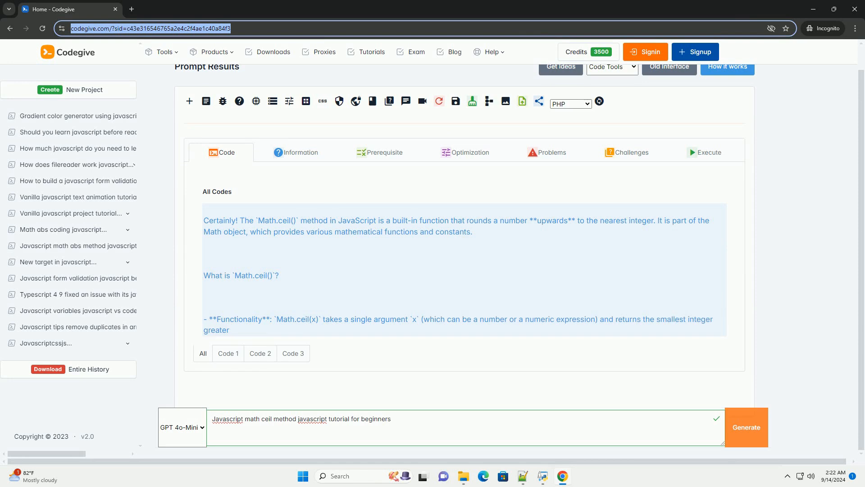
{"action": "scroll", "scroll_direction": "down", "scroll_amount": 3}
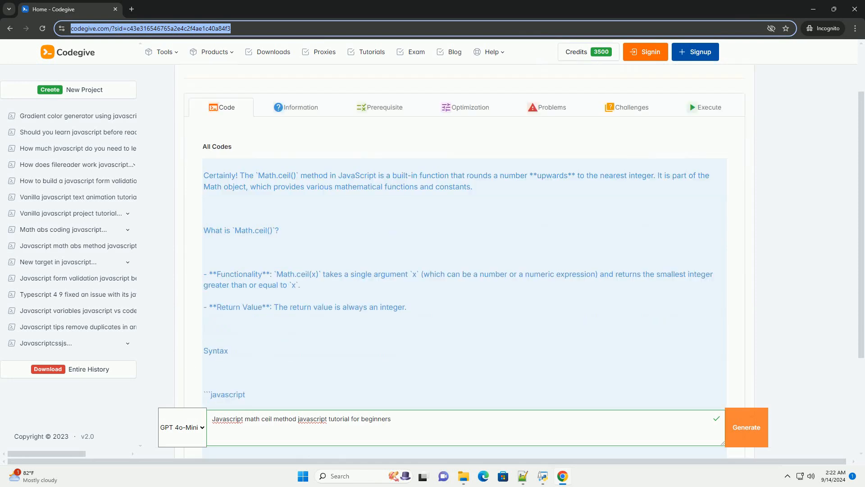
{"action": "scroll", "scroll_direction": "down", "scroll_amount": 3}
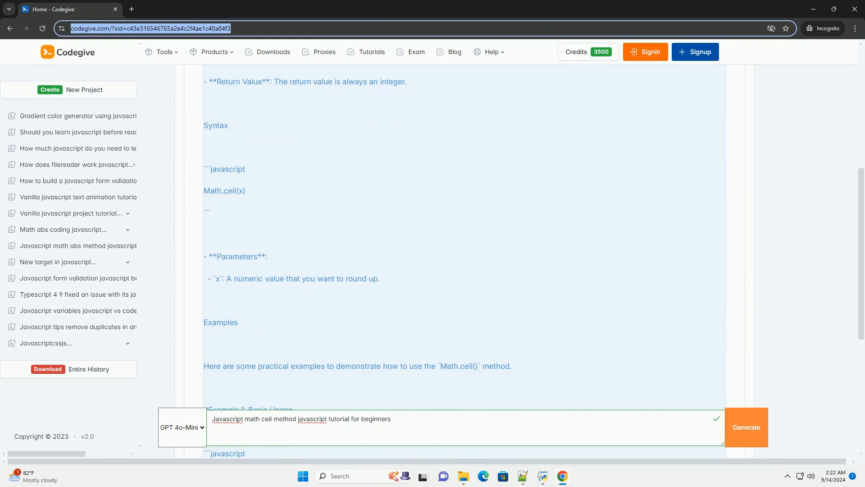
{"action": "scroll", "scroll_direction": "down", "scroll_amount": 3}
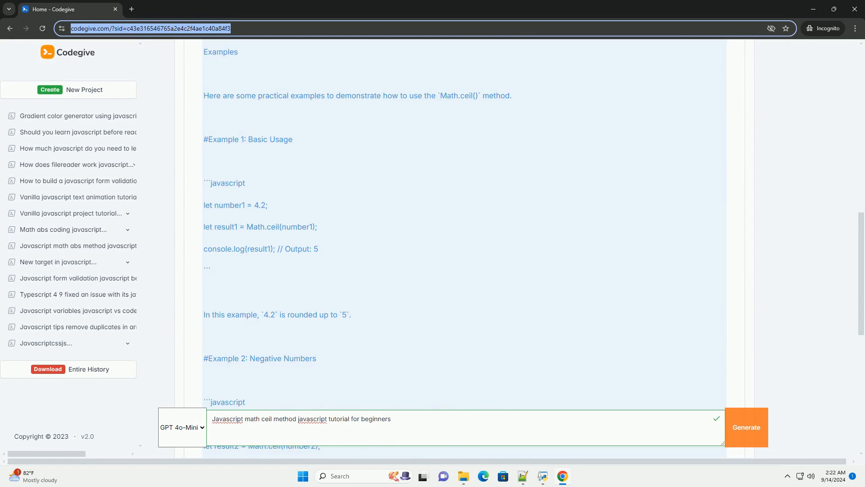
{"action": "scroll", "scroll_direction": "down", "scroll_amount": 3}
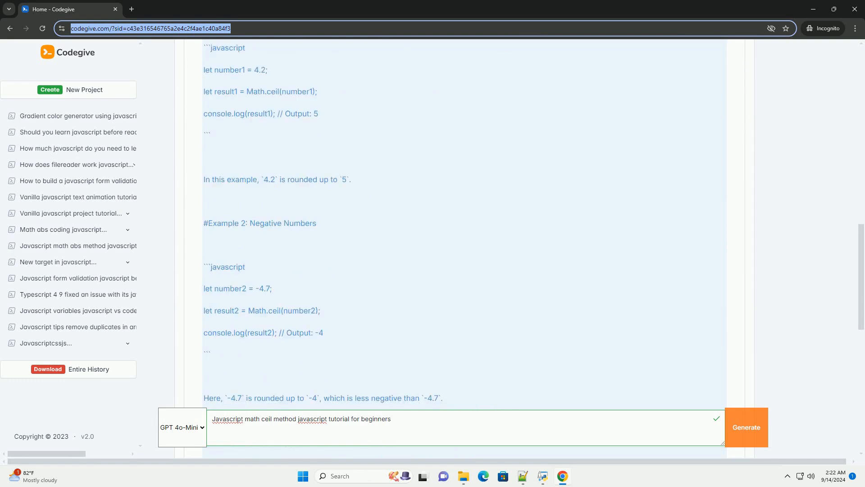
{"action": "scroll", "scroll_direction": "down", "scroll_amount": 3}
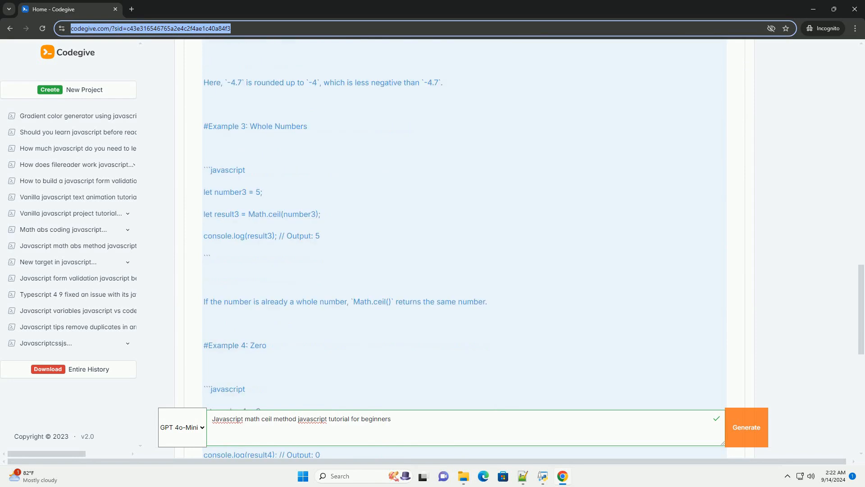
{"action": "scroll", "scroll_direction": "down", "scroll_amount": 3}
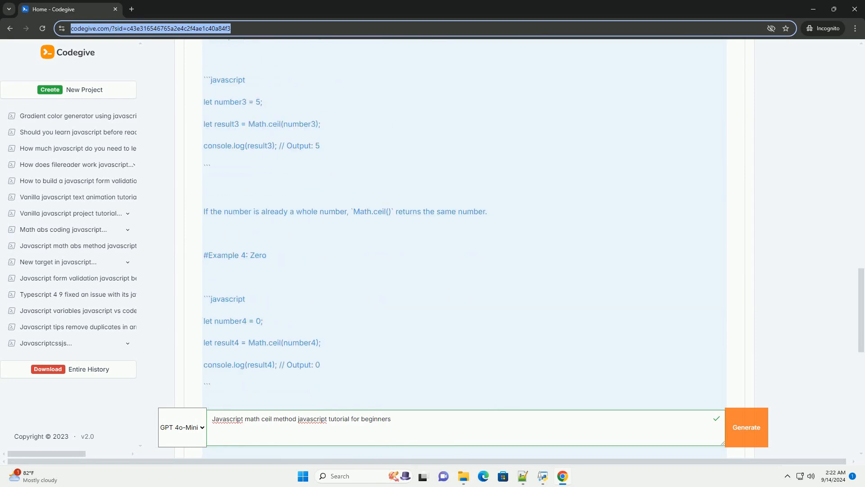
{"action": "scroll", "scroll_direction": "down", "scroll_amount": 3}
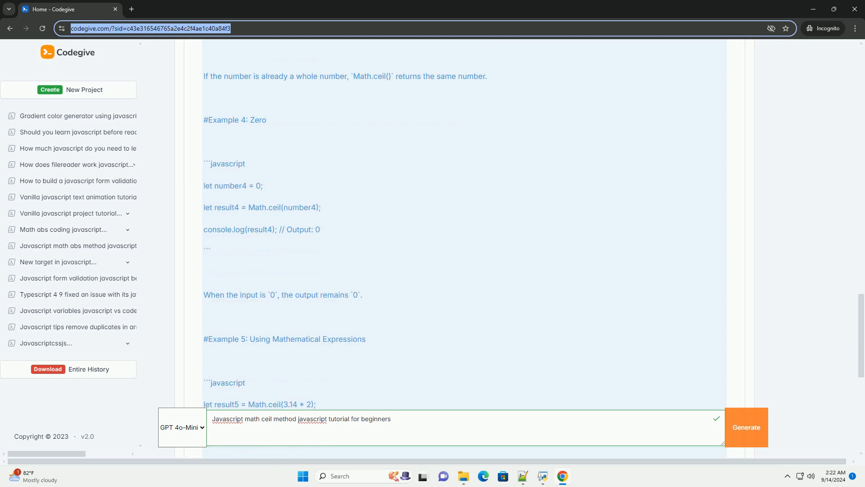
{"action": "scroll", "scroll_direction": "down", "scroll_amount": 3}
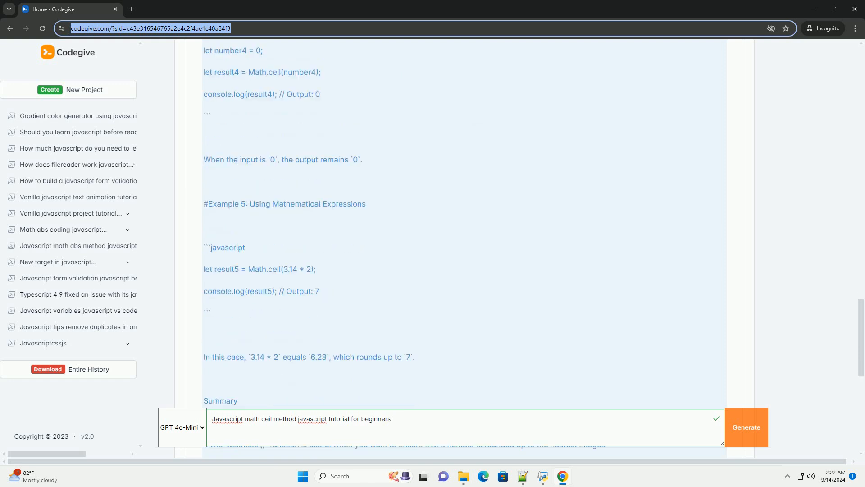
{"action": "scroll", "scroll_direction": "down", "scroll_amount": 3}
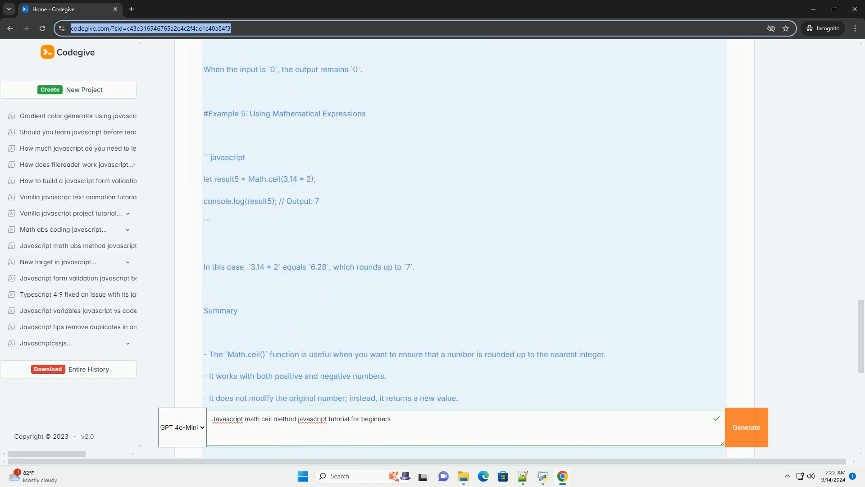
{"action": "scroll", "scroll_direction": "down", "scroll_amount": 3}
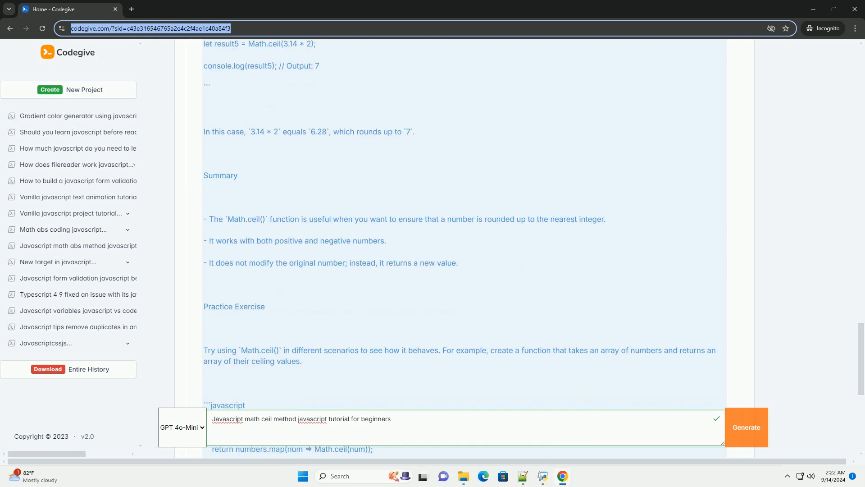
{"action": "scroll", "scroll_direction": "down", "scroll_amount": 3}
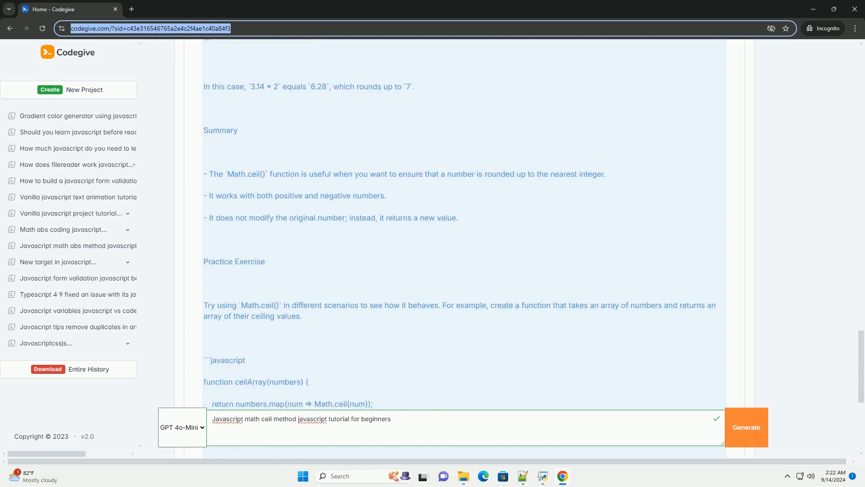